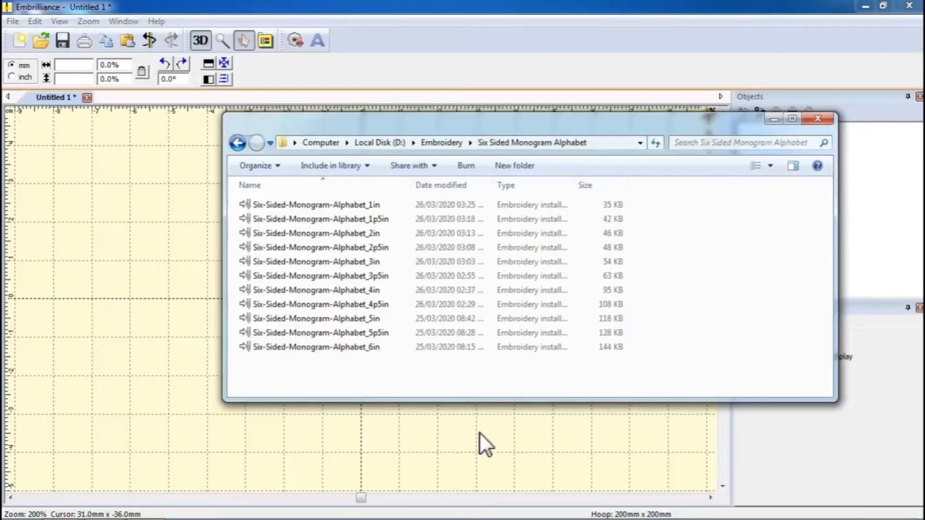
mouse_move(466, 417)
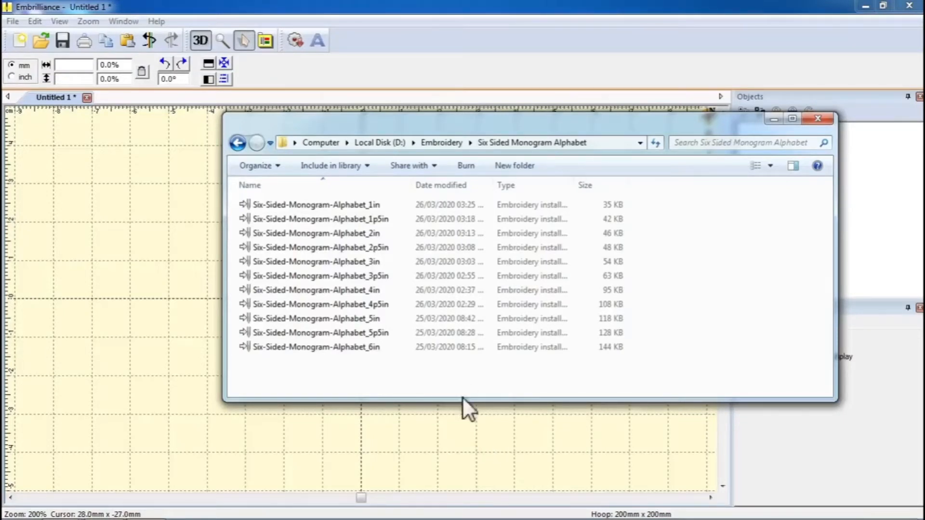
mouse_move(454, 397)
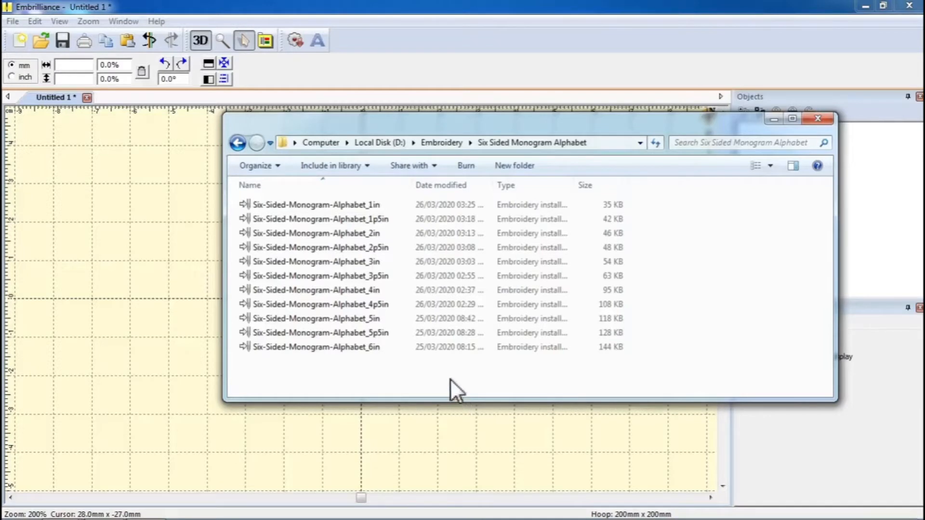
mouse_move(478, 442)
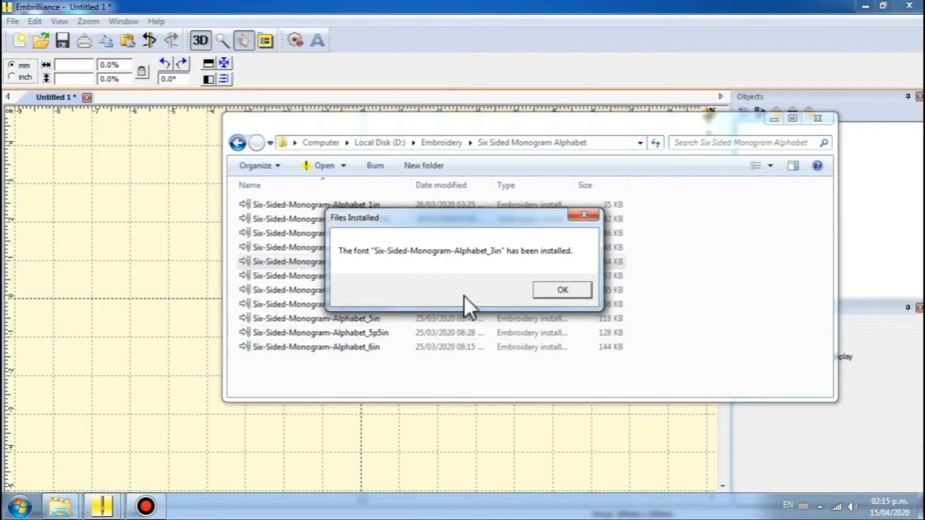
Confirm the Six-Sided-Monogram-Alphabet_3in font installation message
click(562, 289)
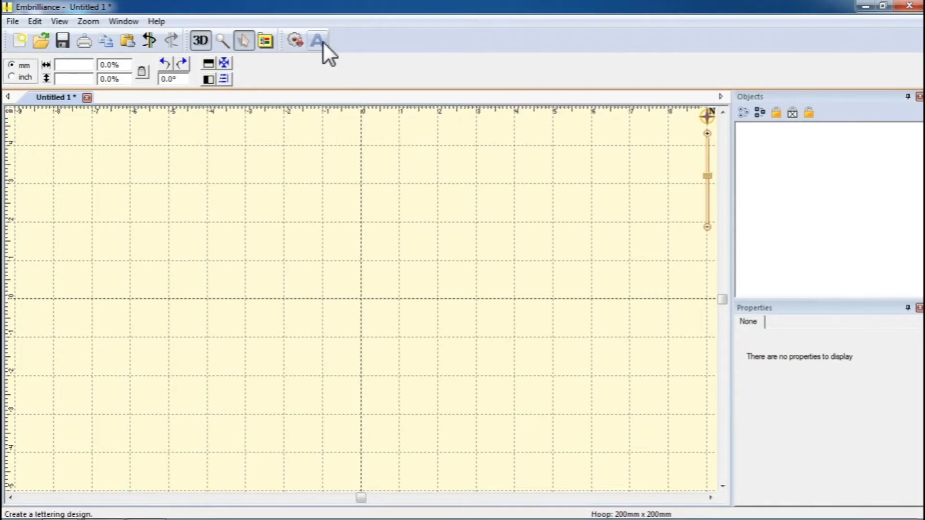
Create a Six-Sided Monogram lettering object, replacing the ABC placeholder with KML
click(319, 40)
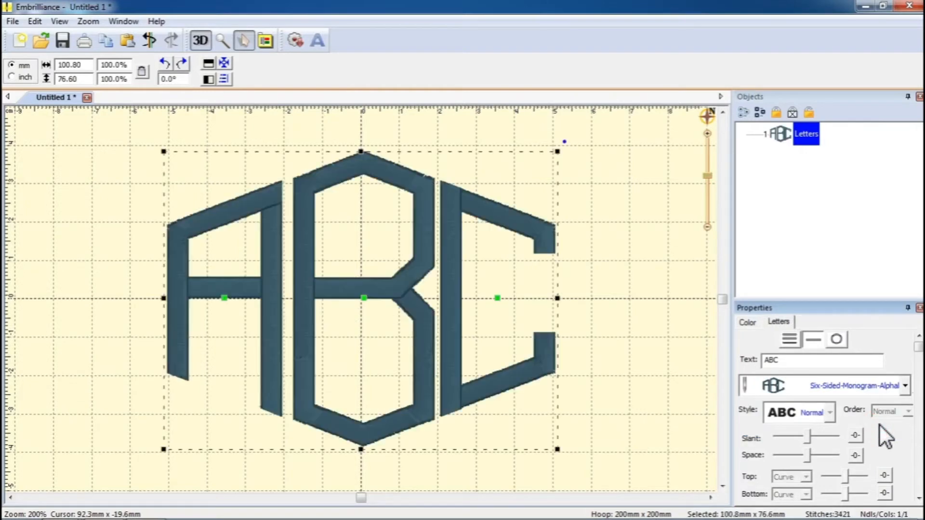
click(810, 360)
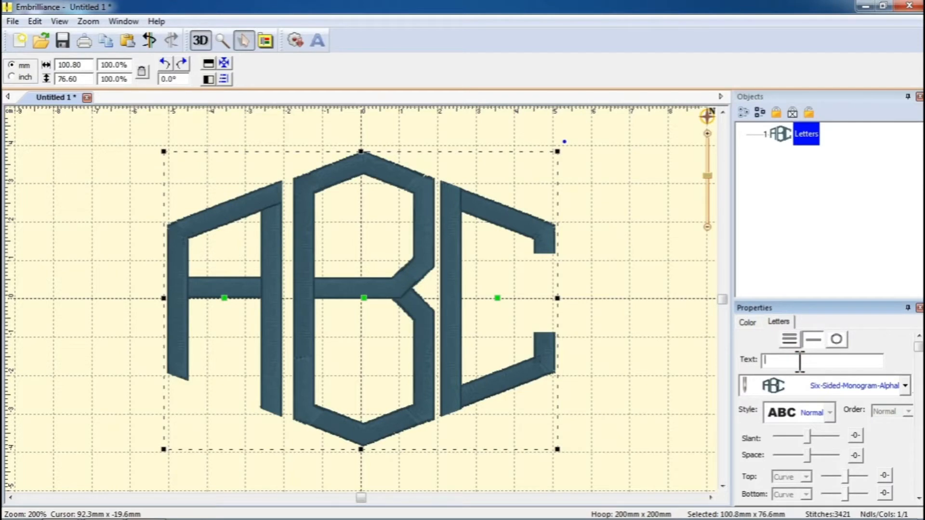
text(KML)
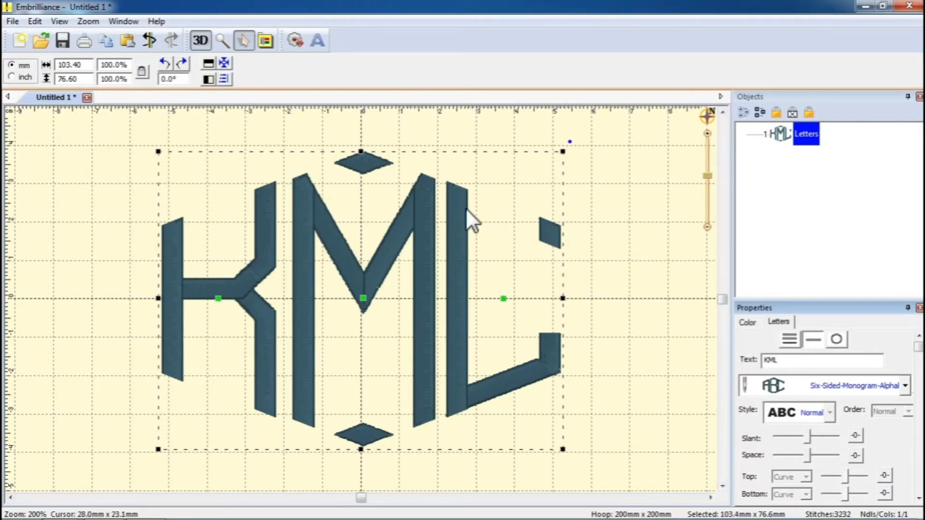
mouse_move(342, 91)
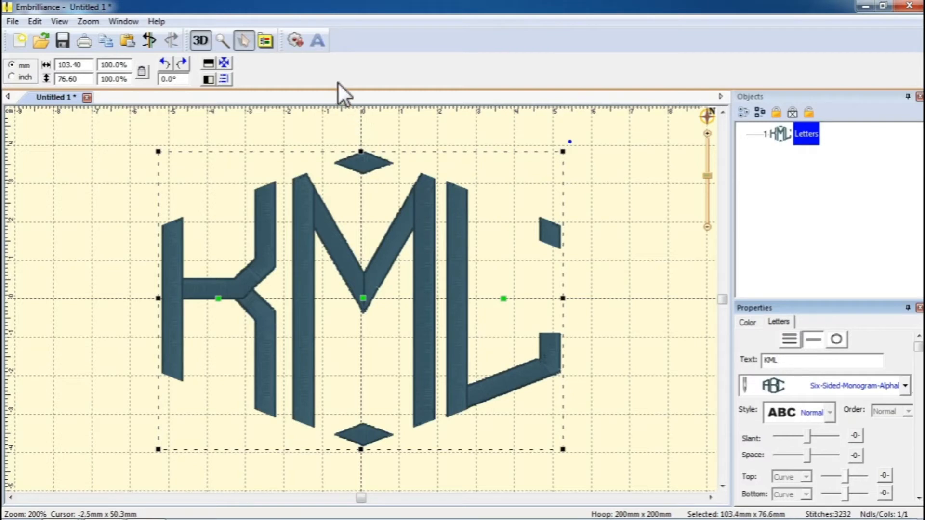
Create a second lettering object with text '1' to produce the hexagon frame
click(317, 41)
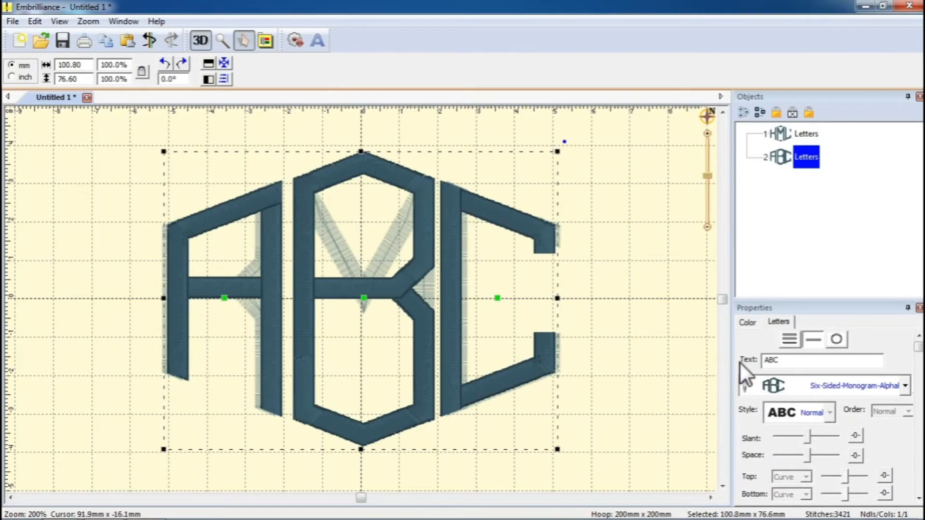
click(784, 360)
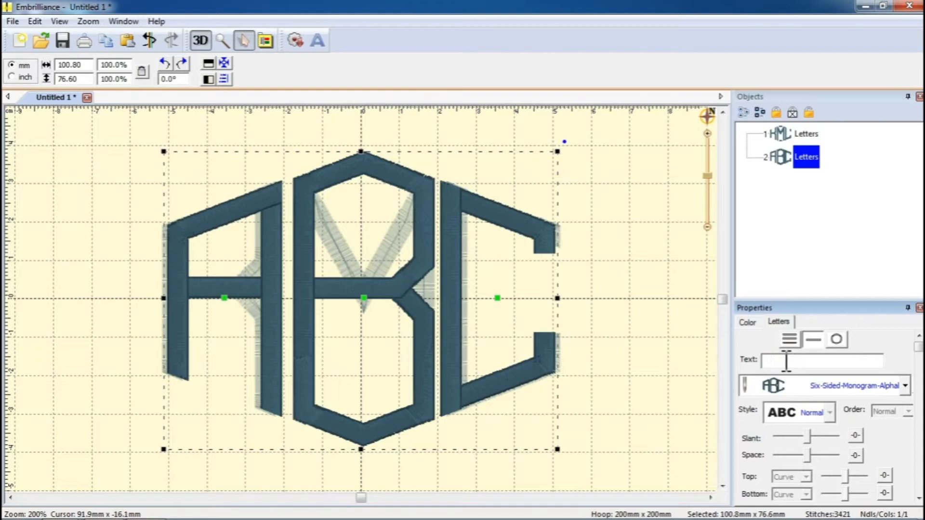
text(1)
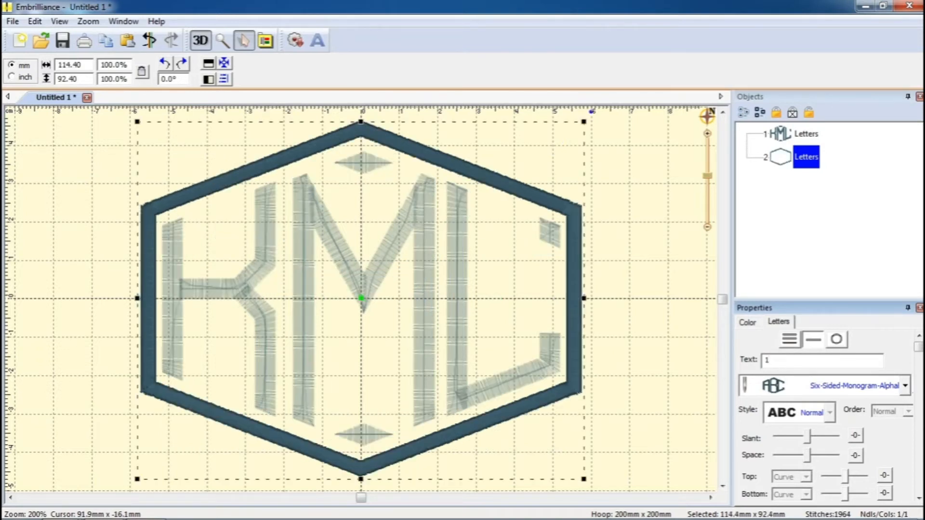
mouse_move(662, 319)
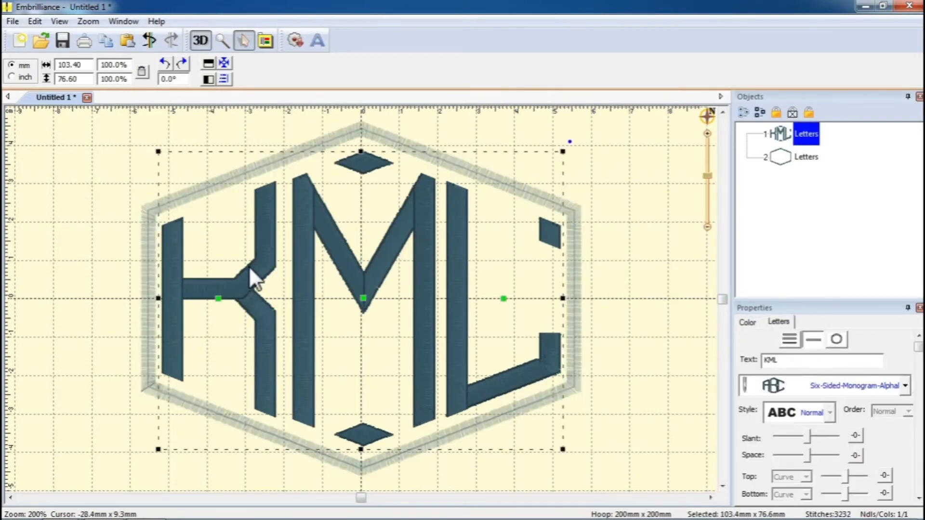
Nudge the L closer to the M, then select the hexagon frame
click(217, 299)
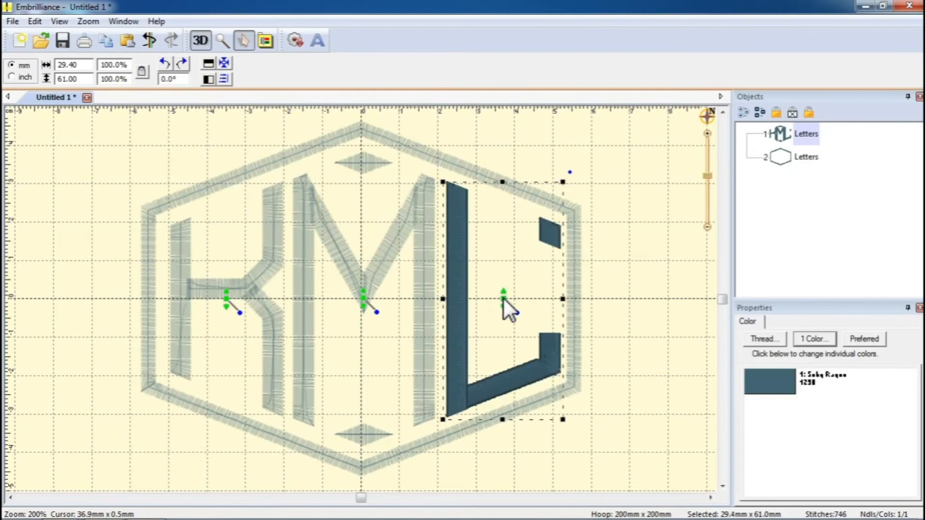
drag(503, 298, 495, 298)
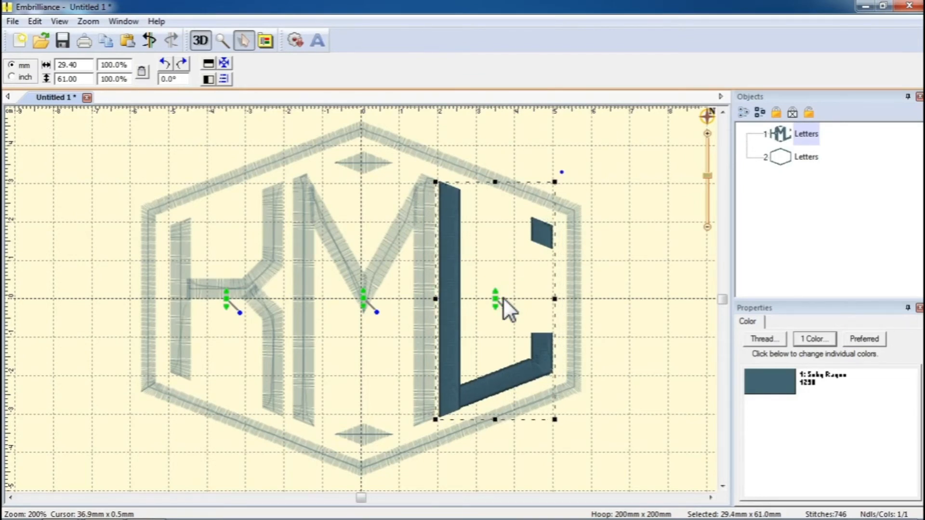
mouse_move(376, 316)
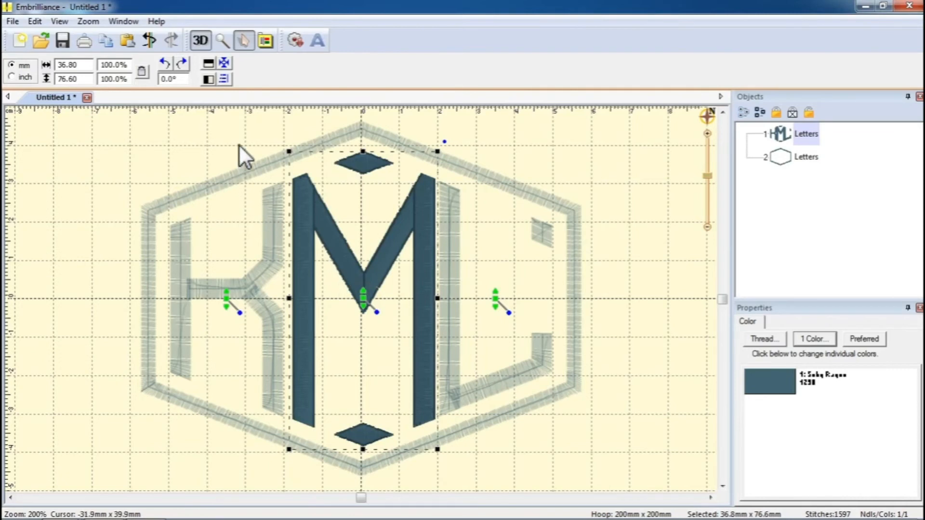
click(222, 62)
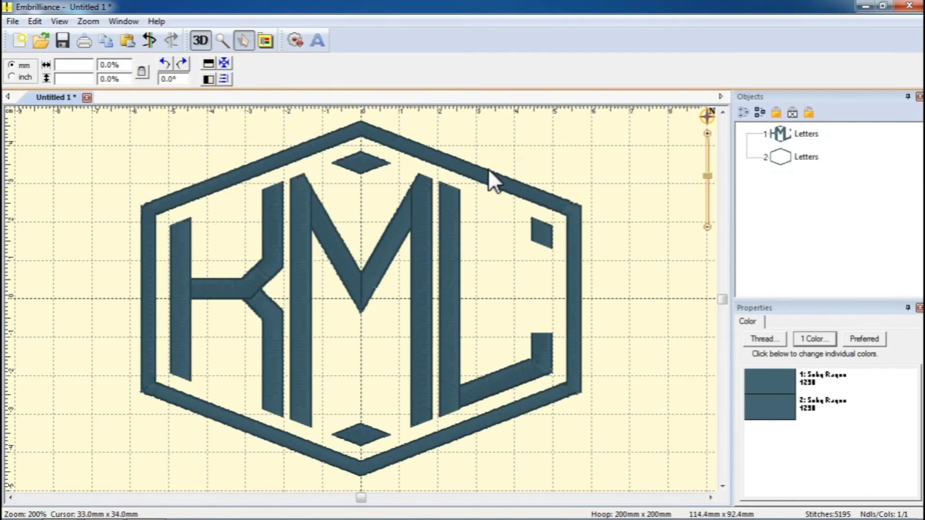
click(805, 157)
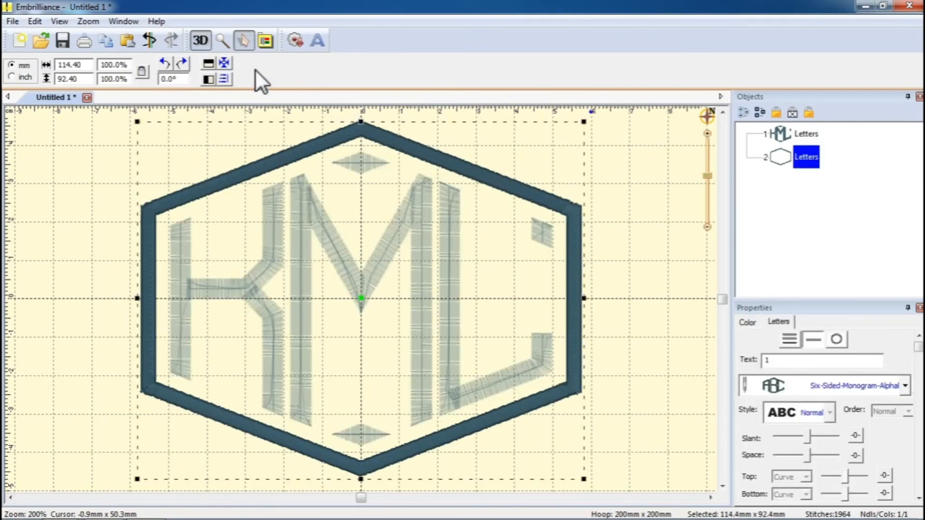
mouse_move(225, 65)
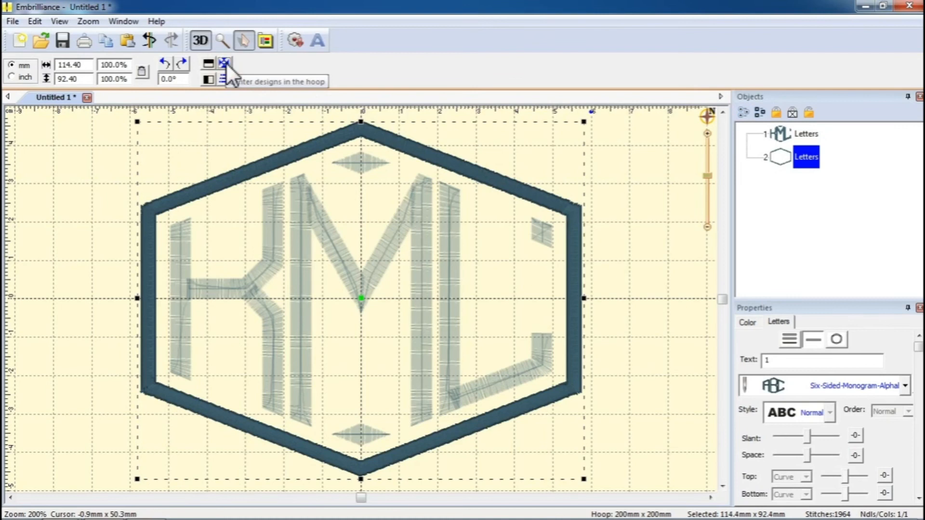